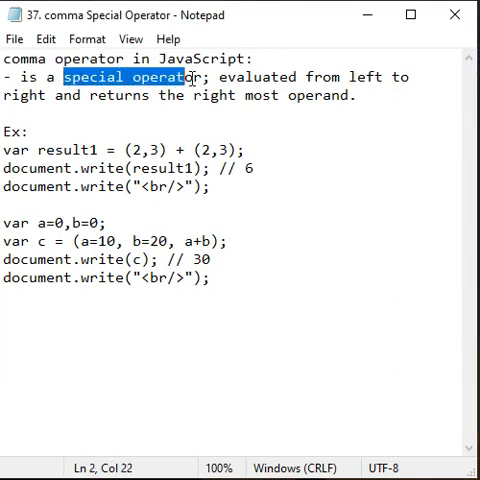
- Highlight 'special operator', then point out the first comma expression and the result1 assignment
{"action": "left_click_drag", "start_coordinate": [216, 77], "coordinate": [50, 96]}
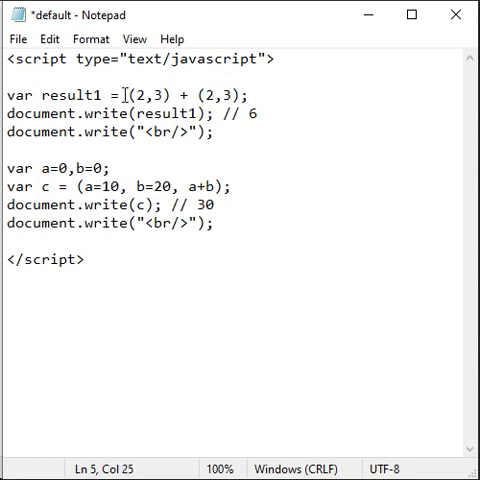
{"action": "left_click", "coordinate": [172, 113]}
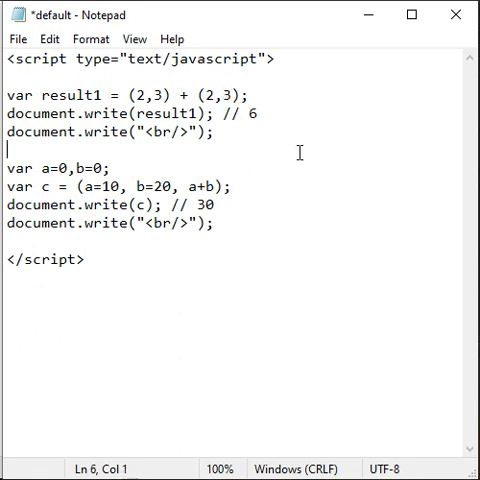
{"action": "left_click", "coordinate": [117, 93]}
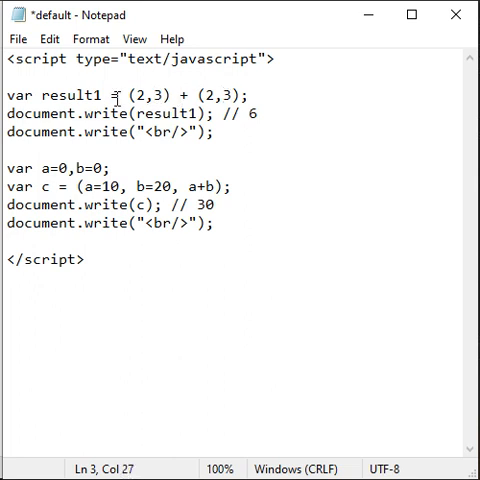
{"action": "double_click", "coordinate": [68, 95]}
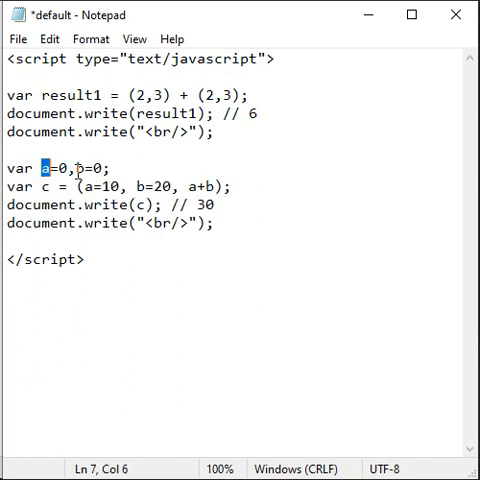
{"action": "left_click", "coordinate": [48, 188]}
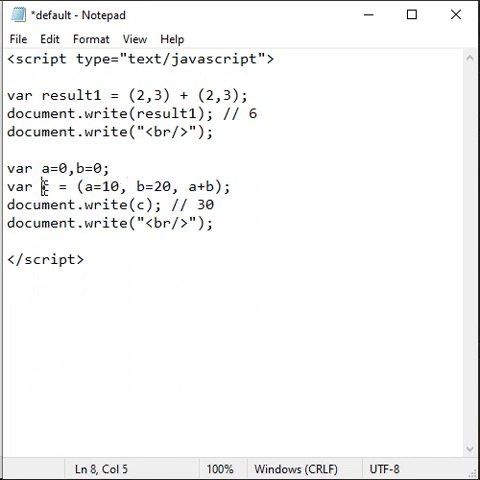
{"action": "double_click", "coordinate": [95, 186]}
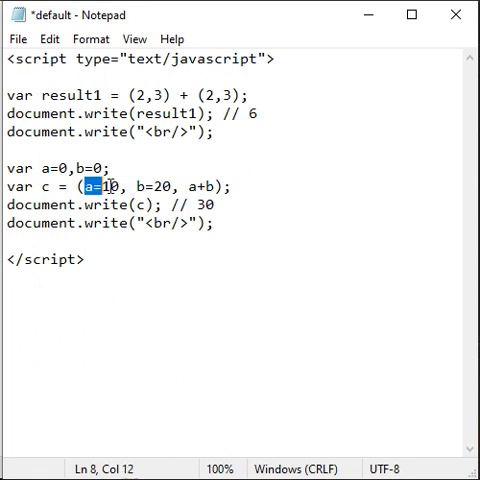